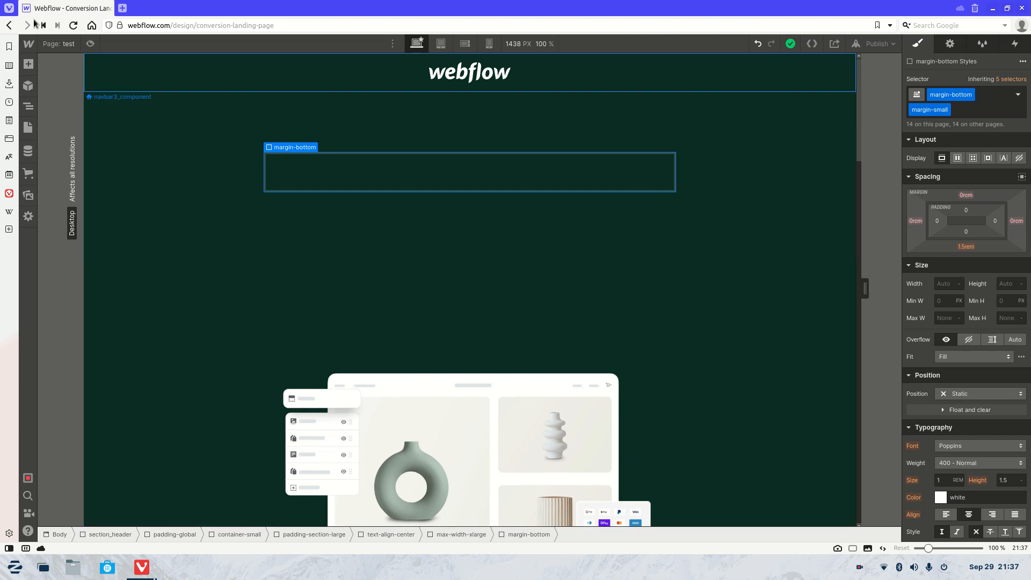
Add an empty div inside margin-bottom and give it the class animatedlines-hover
left_click(28, 63)
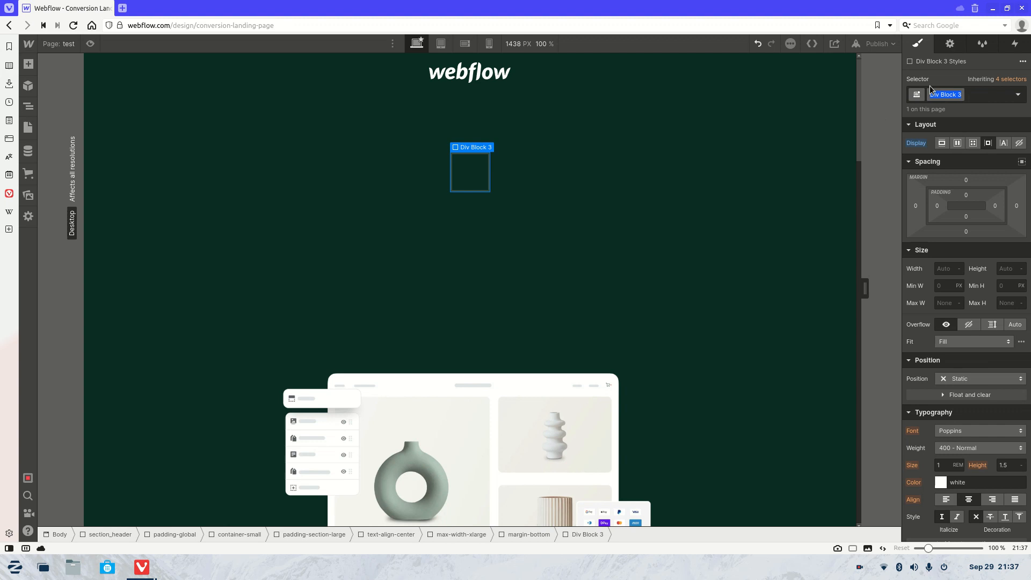
type("animal")
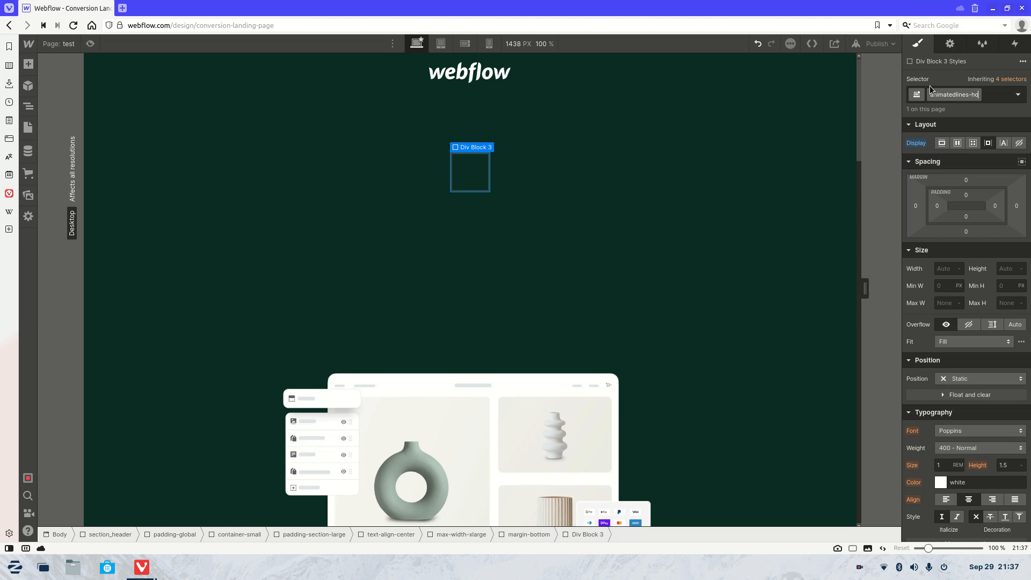
key("Enter")
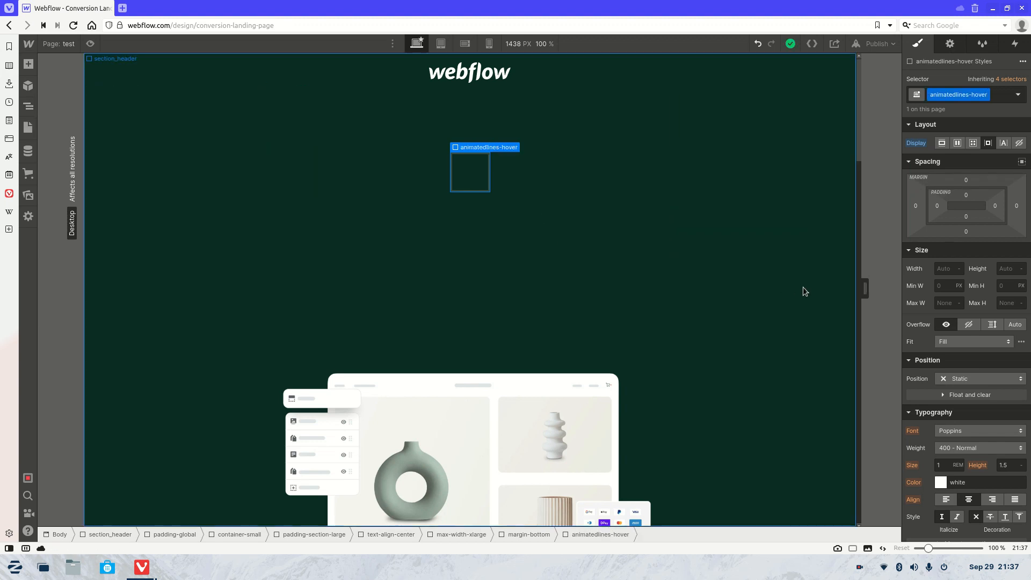
Insert a Text Link into animatedlines-hover with no text decoration, then start adding another div
scroll("down", 3)
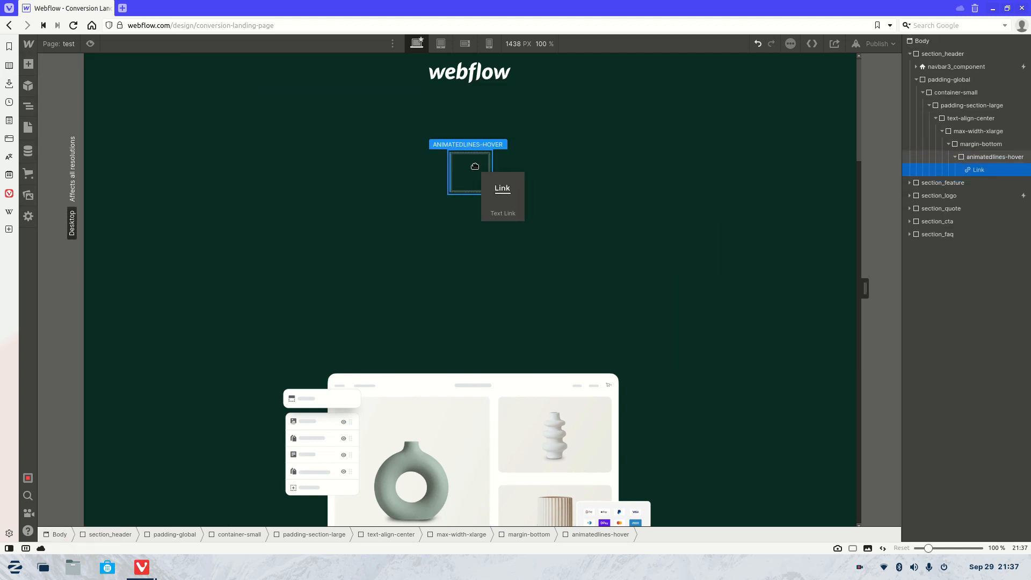
left_click(502, 188)
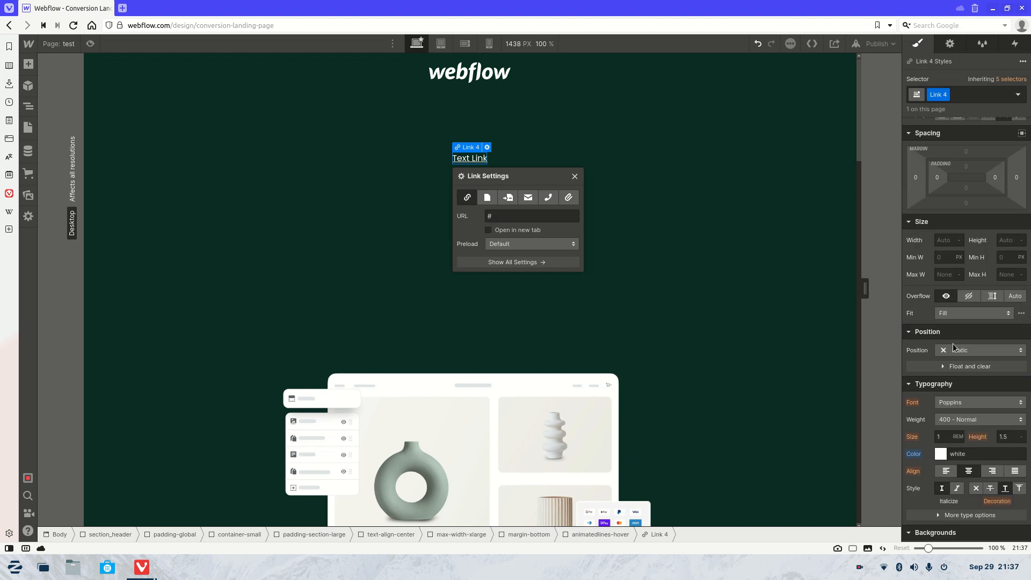
scroll("down", 3)
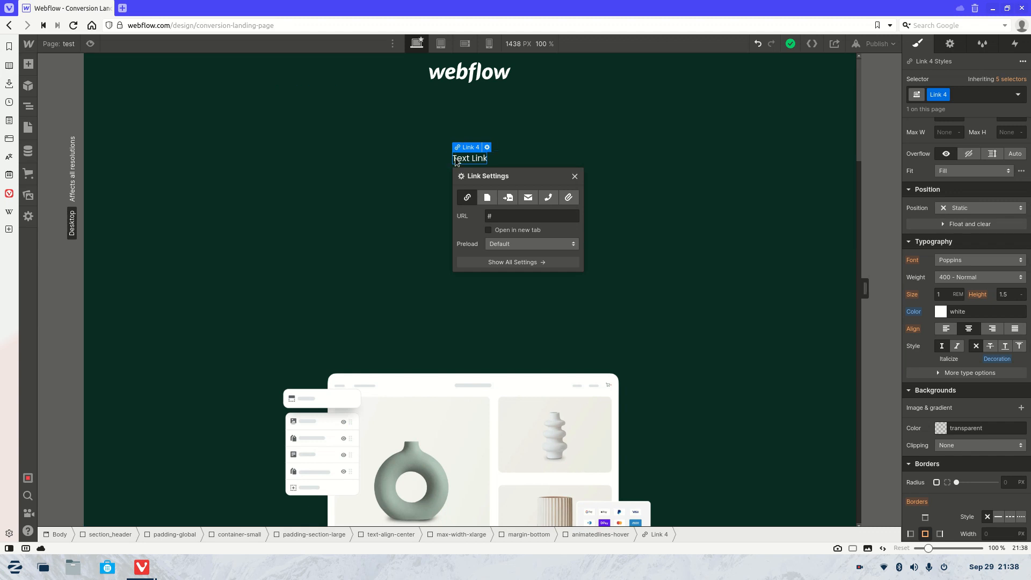
left_click(28, 64)
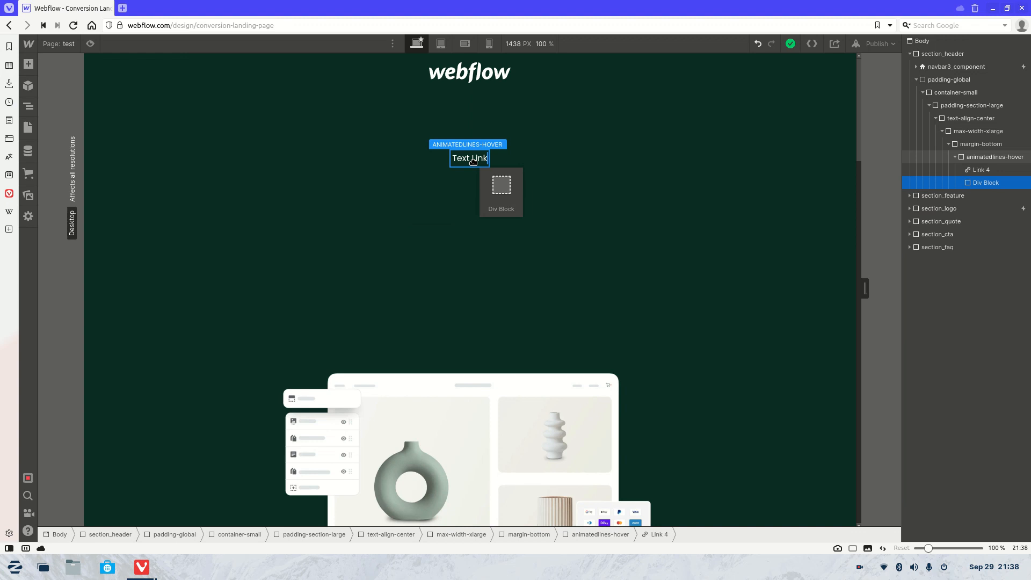
Place the div after the link and style it 2px tall, white, with a 2D move of X -100%
left_click(500, 191)
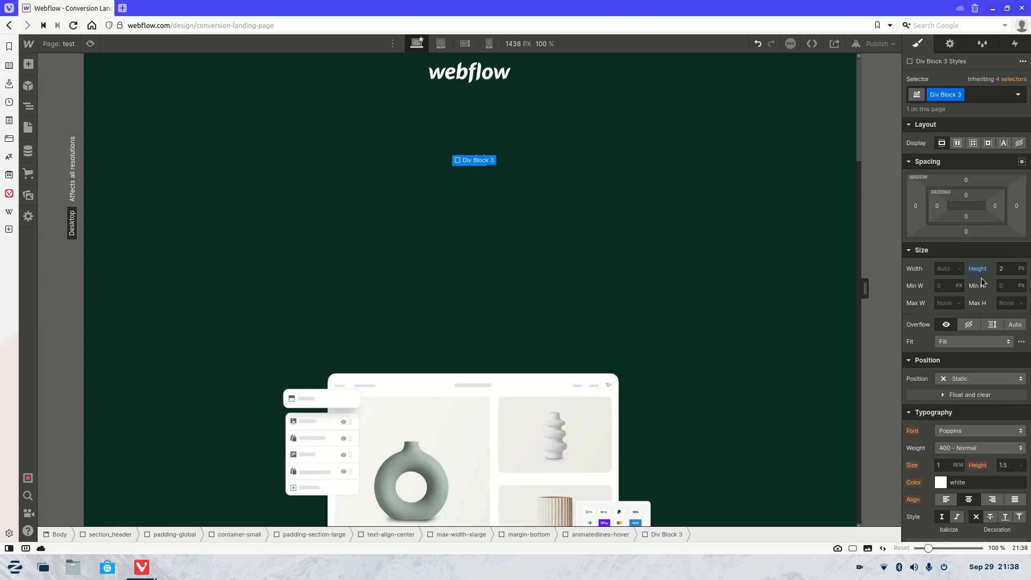
left_click(941, 343)
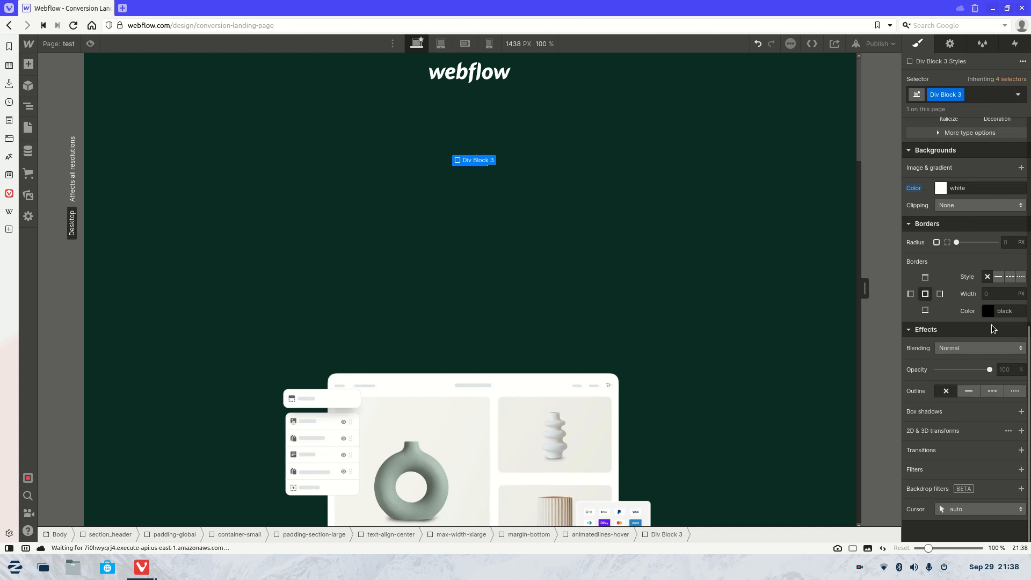
left_click(1020, 431)
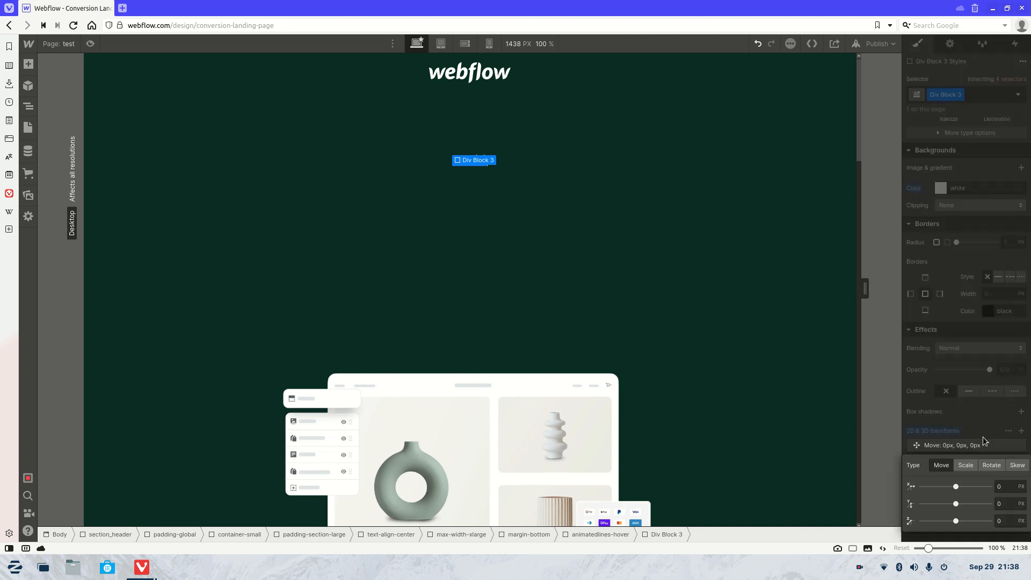
left_click(1005, 486)
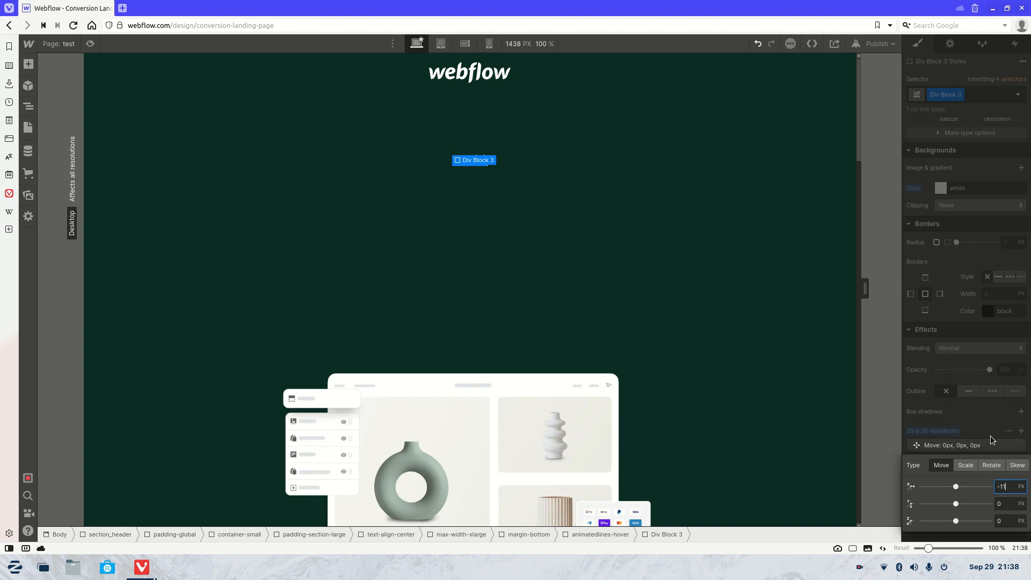
type("-100%")
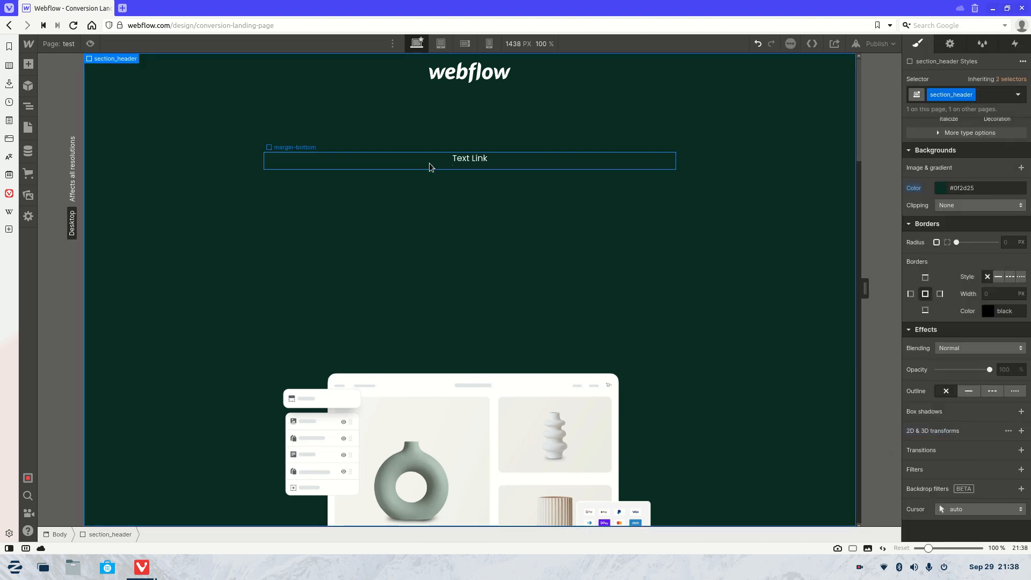
Select the white bar div and name its class animated-underline
left_click(470, 158)
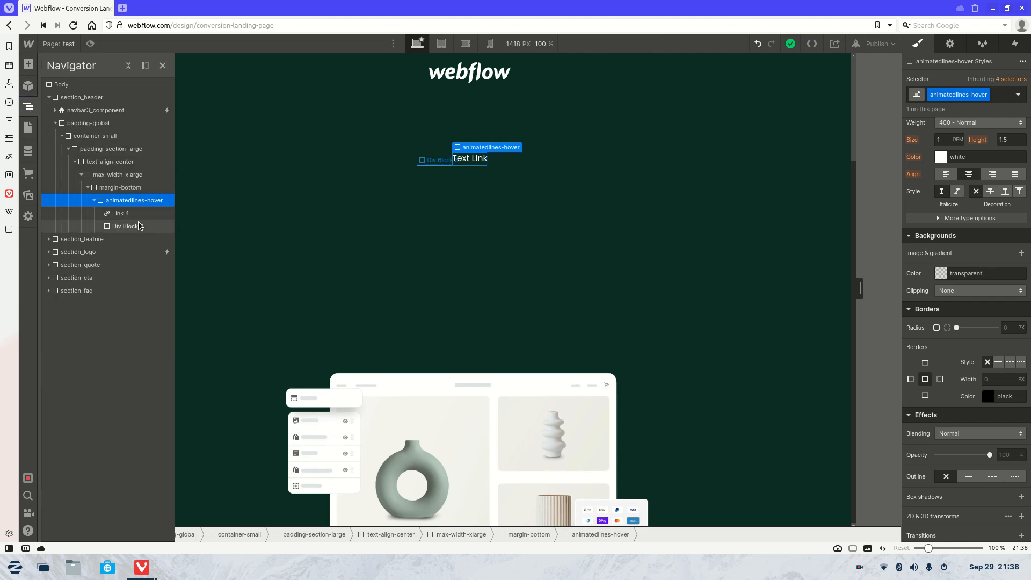
left_click(124, 226)
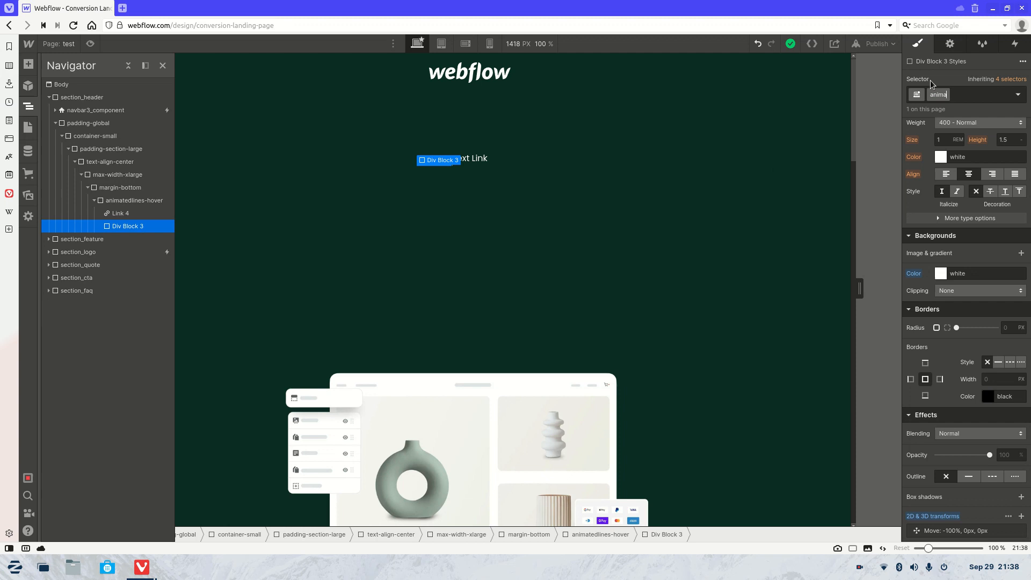
type("animated-under")
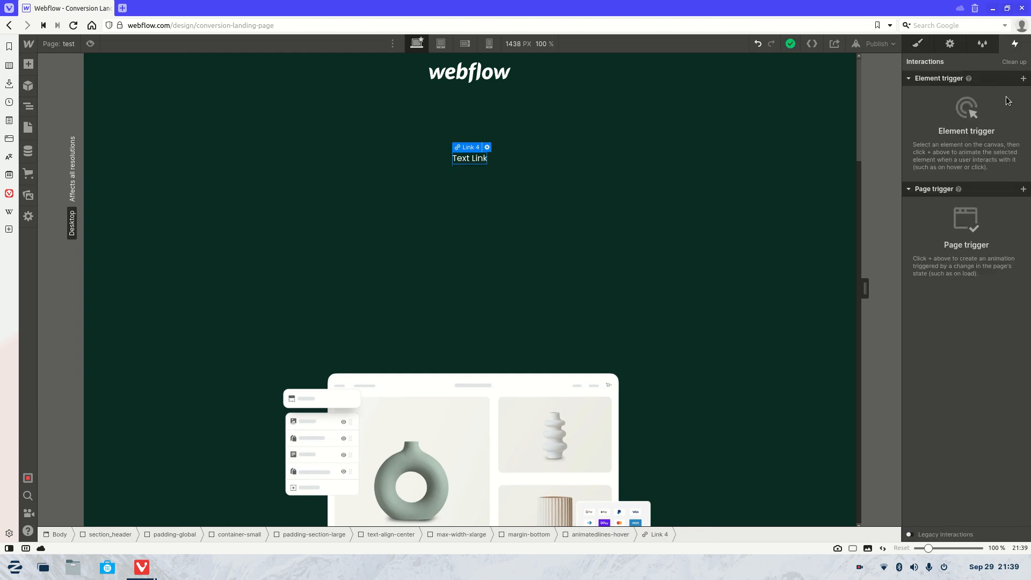
Give Link 4 a Mouse hover trigger that starts a new timed animation
left_click(1024, 78)
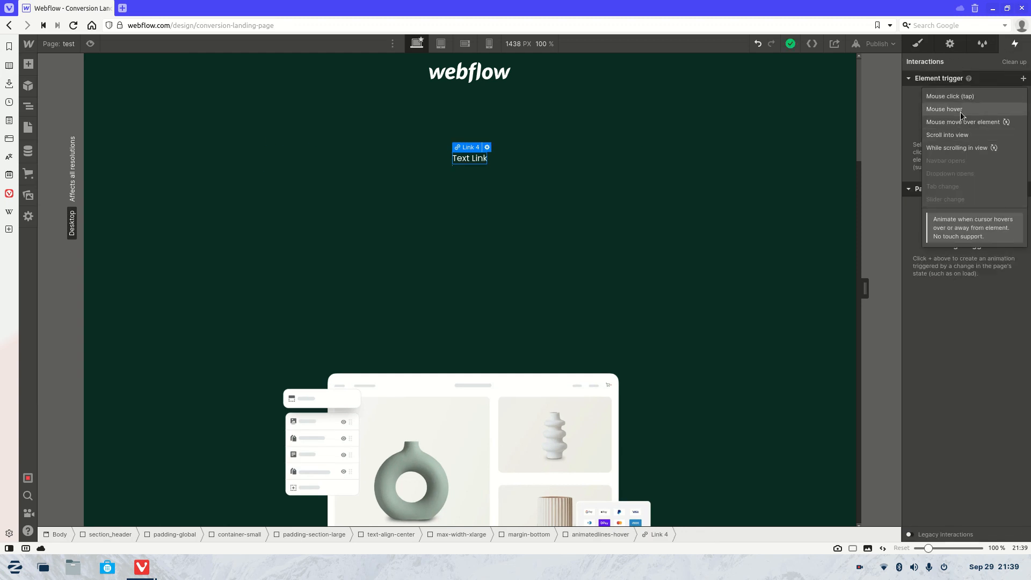
left_click(944, 110)
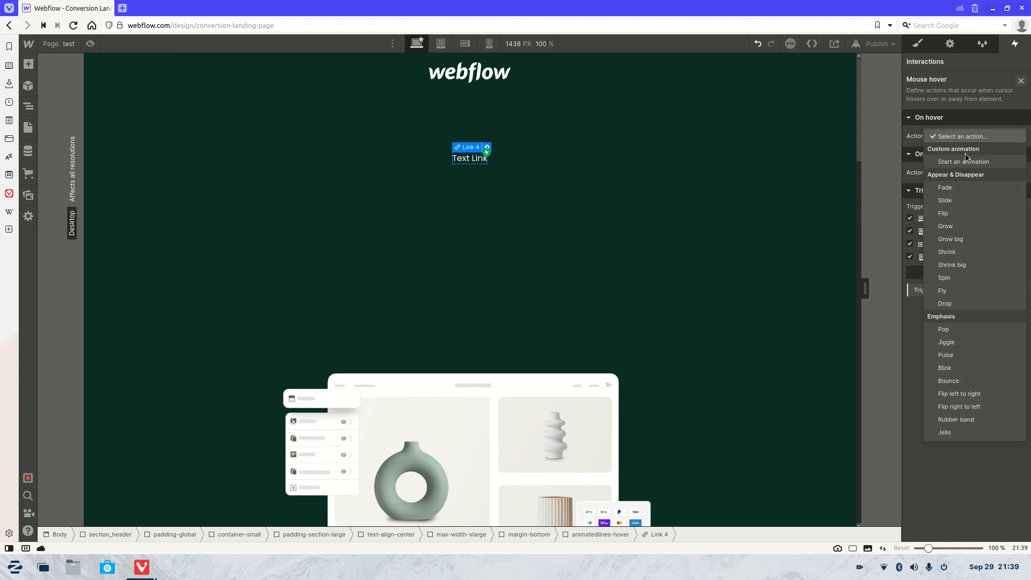
left_click(963, 161)
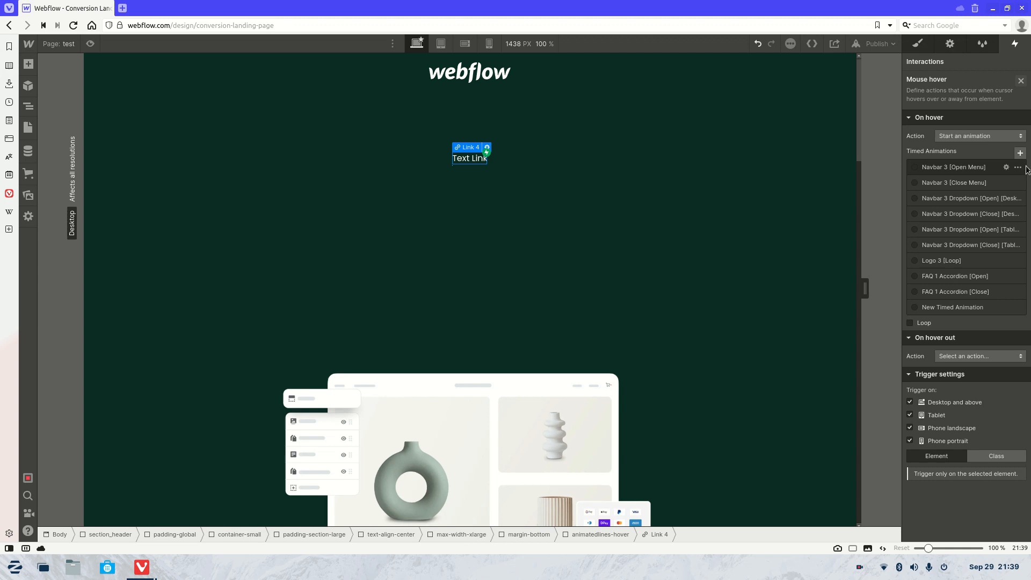
left_click(952, 307)
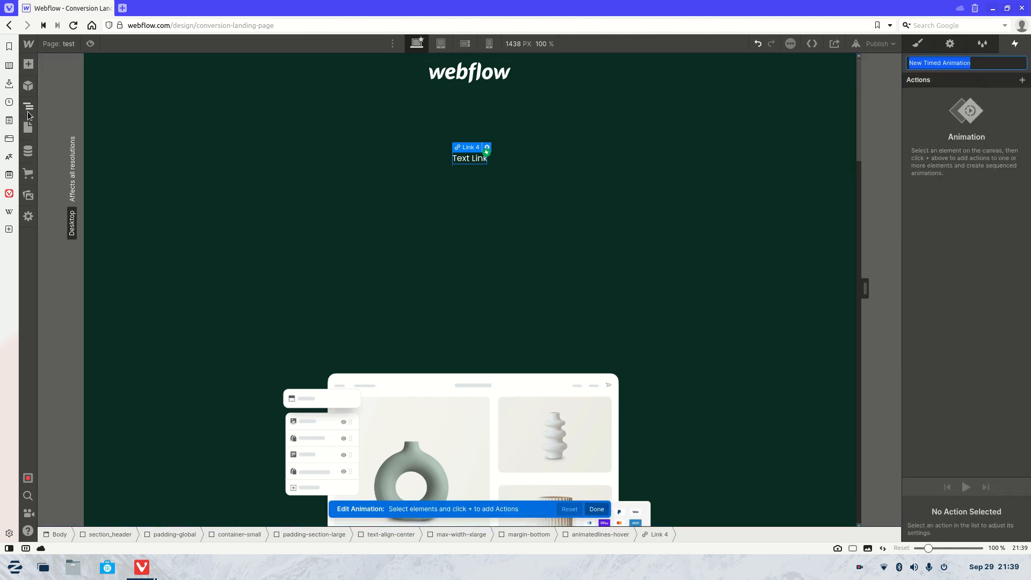
Add a Move action on animated-underline as the initial state with X offset -100
left_click(28, 102)
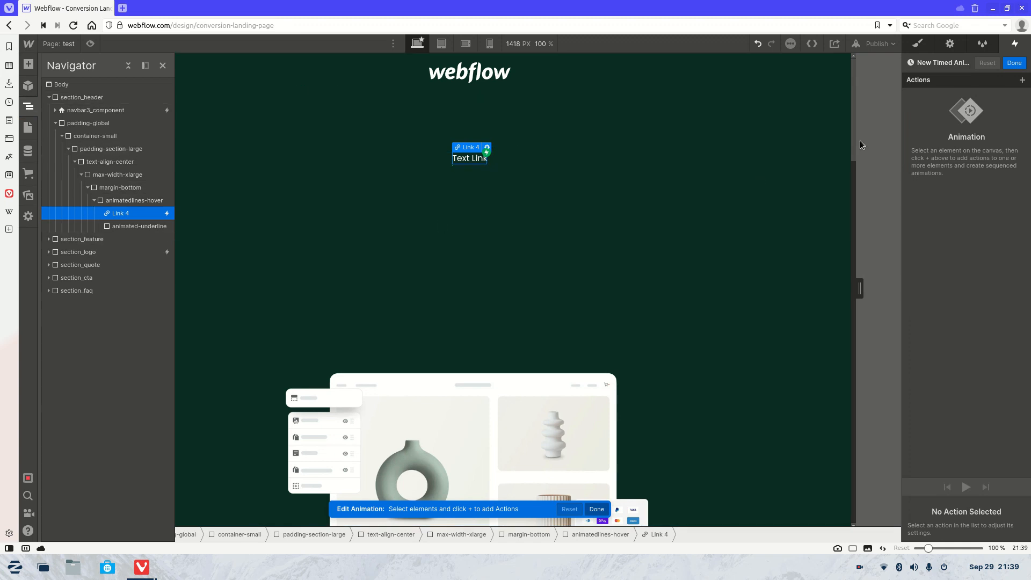
left_click(1022, 80)
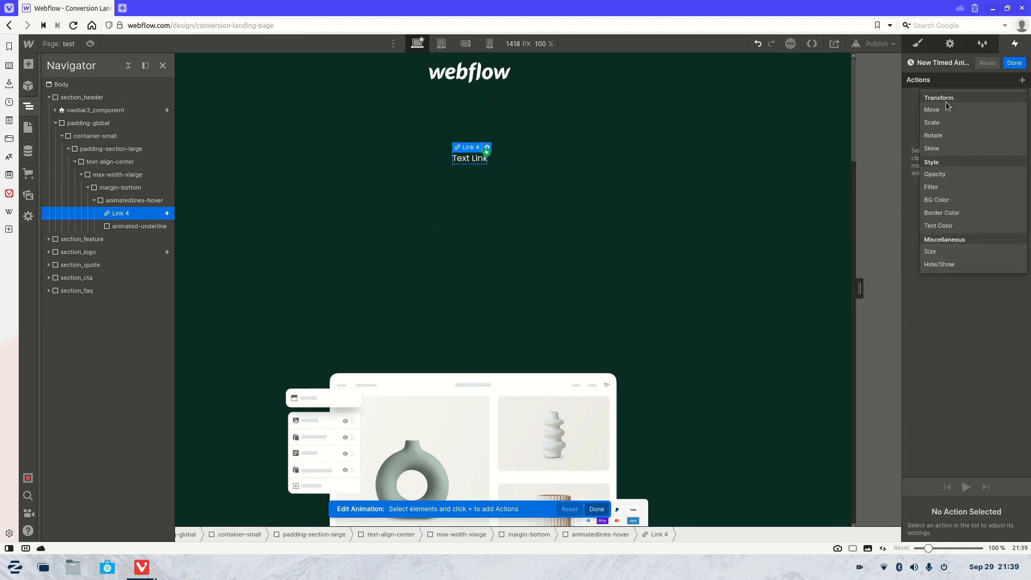
left_click(932, 109)
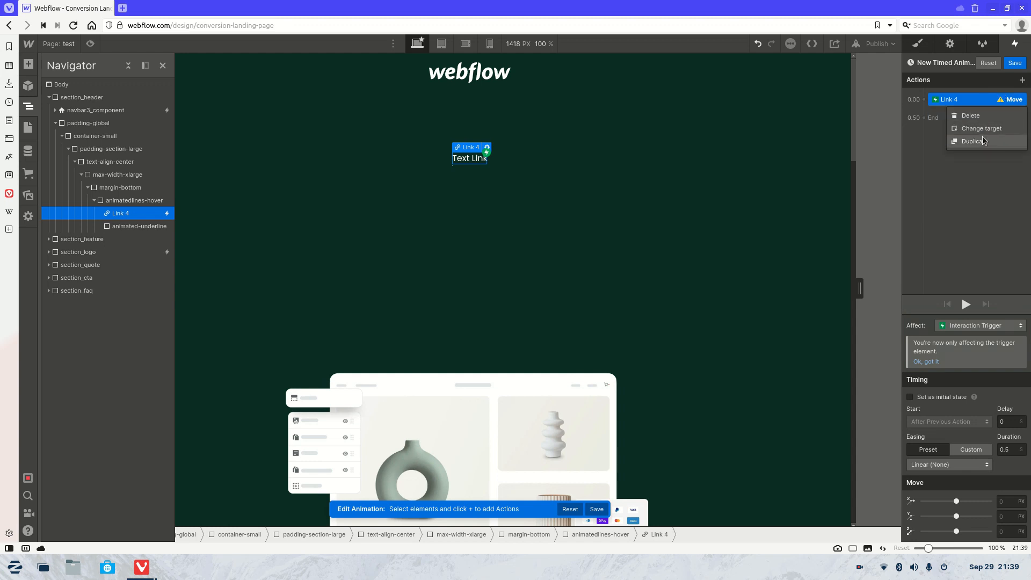
left_click(970, 116)
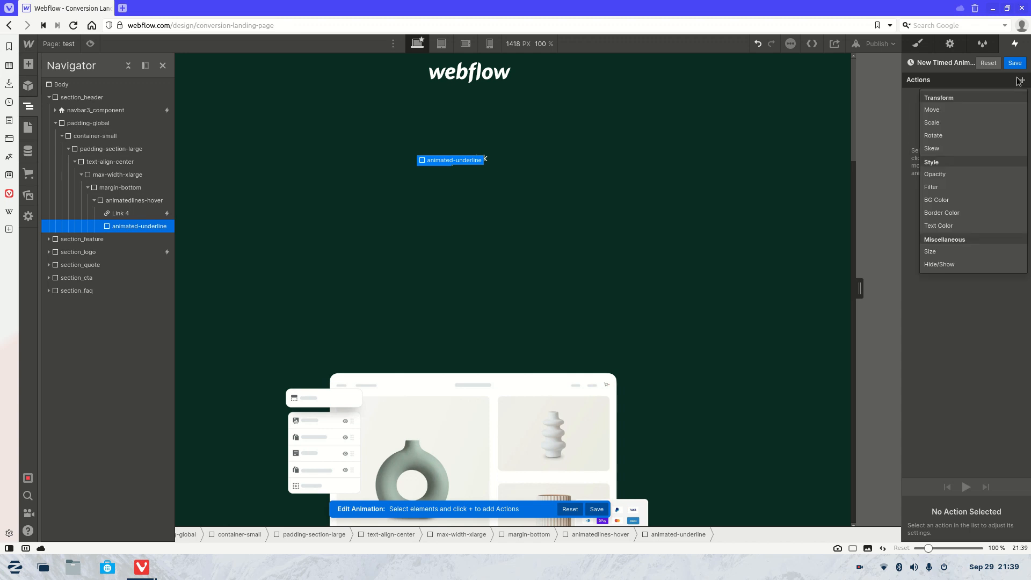
left_click(932, 110)
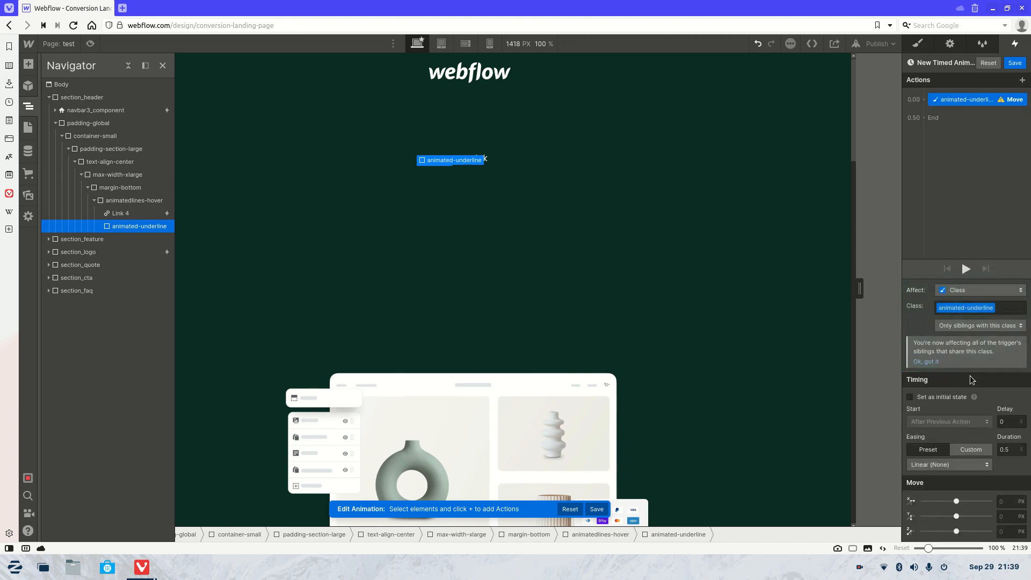
mouse_move(920, 416)
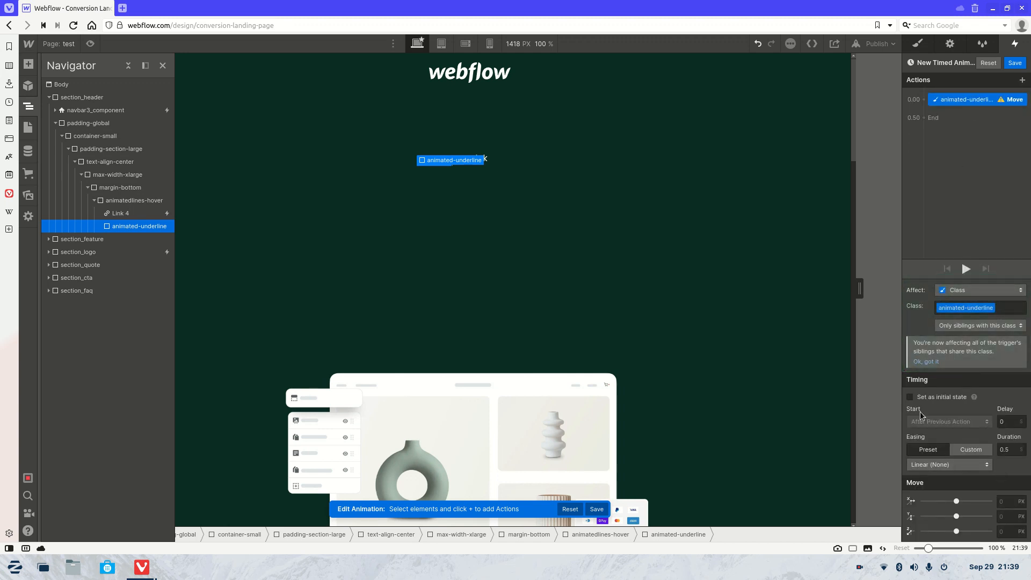
left_click(909, 396)
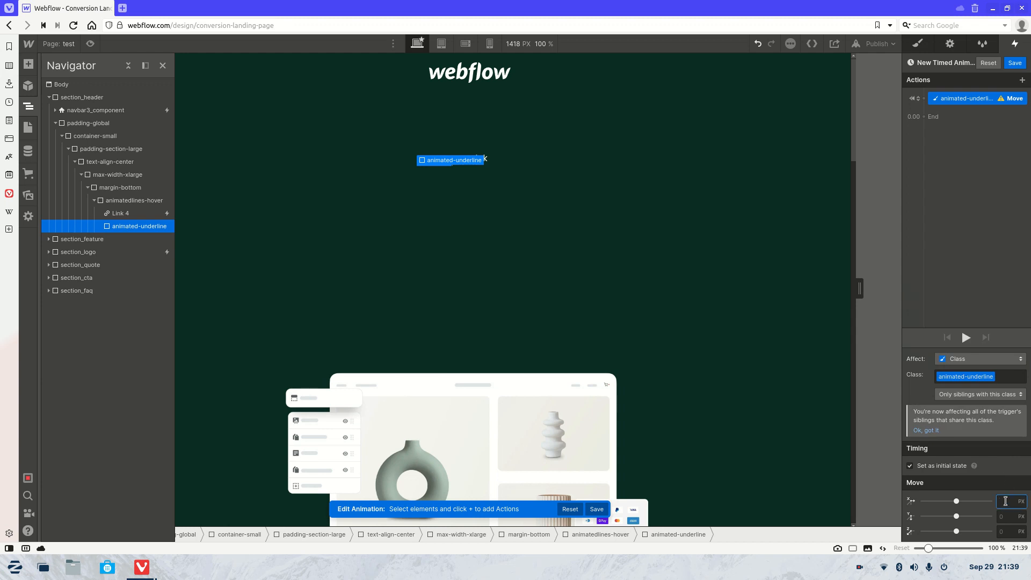
type("-100")
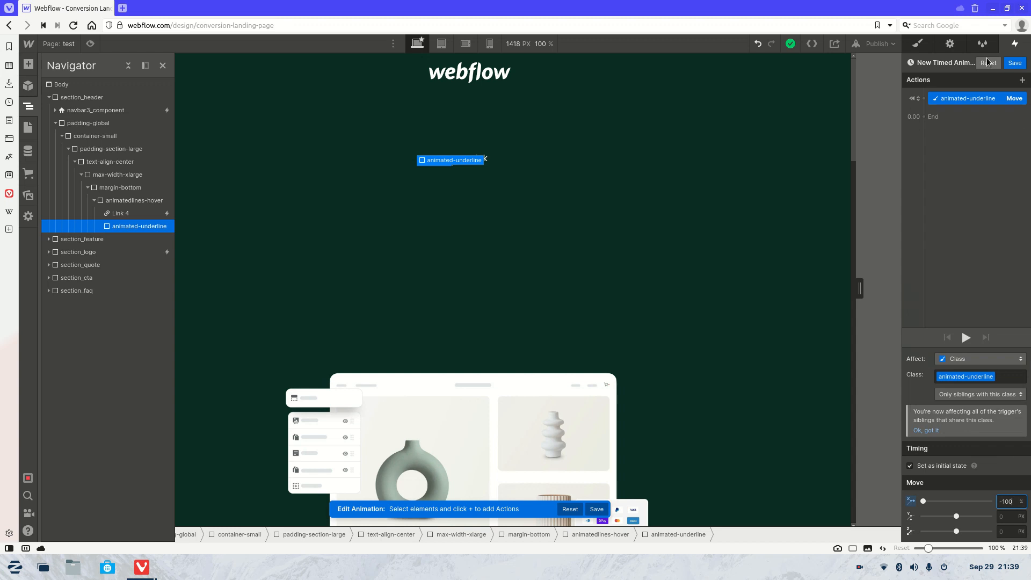
Add a second Move back to X 0 with Out Quart easing and preview the hover effect
left_click(1022, 79)
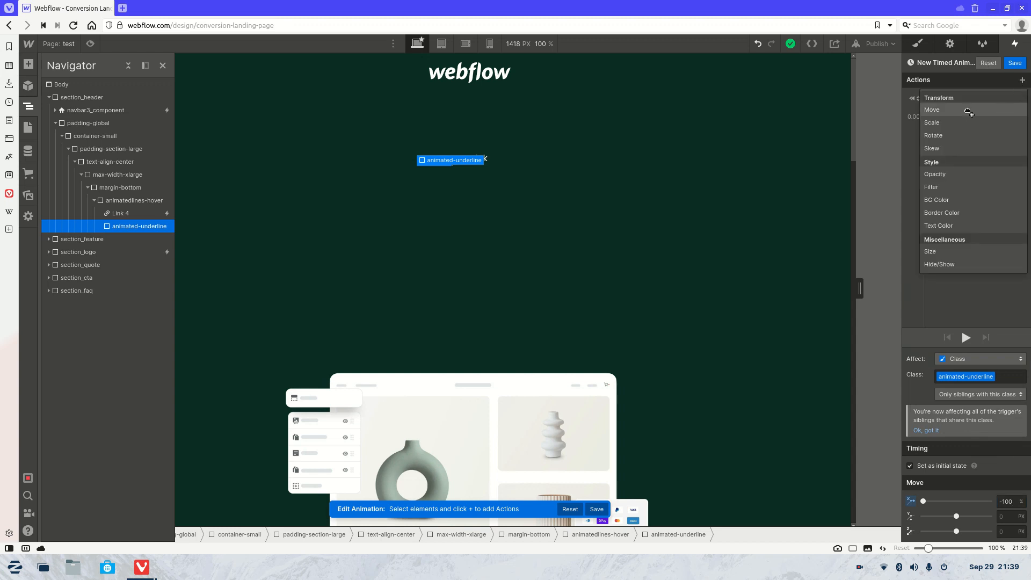
left_click(932, 109)
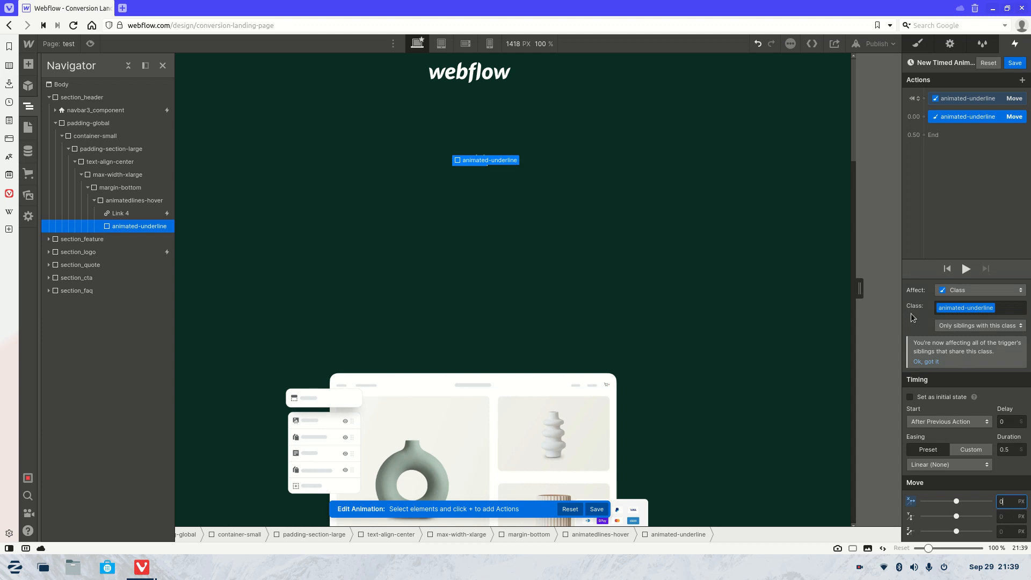
left_click(948, 464)
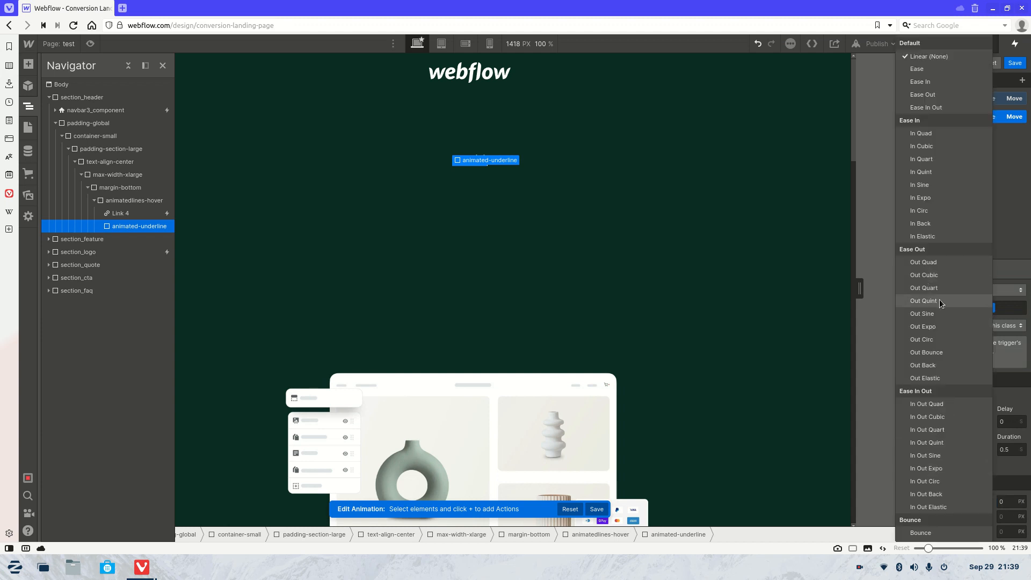
mouse_move(932, 294)
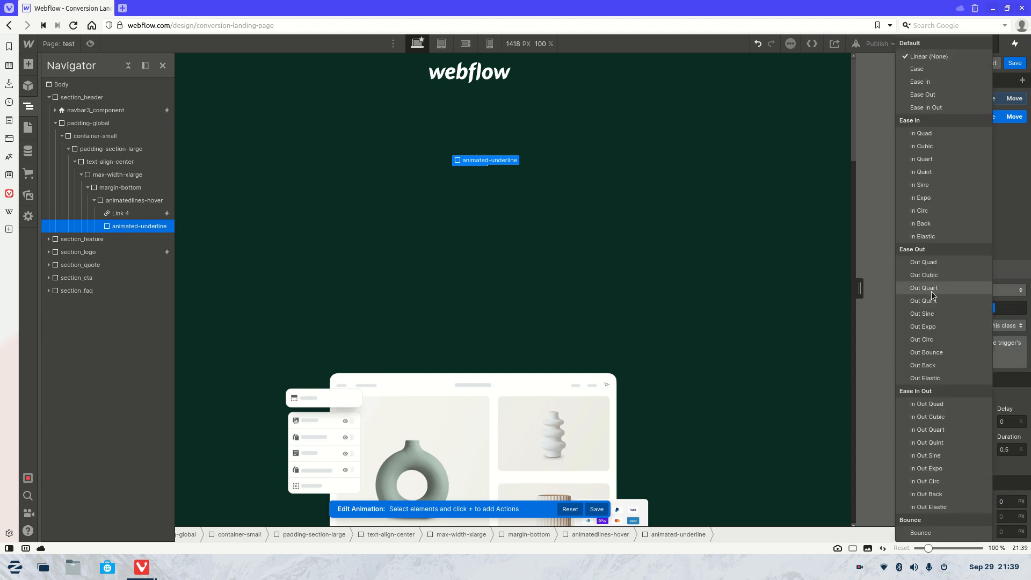
left_click(923, 287)
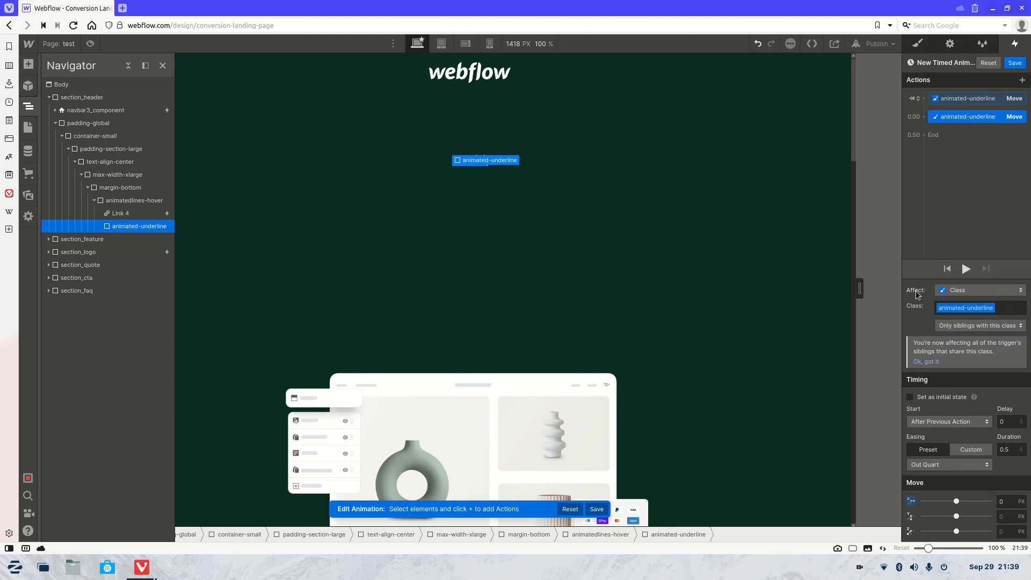
left_click(120, 213)
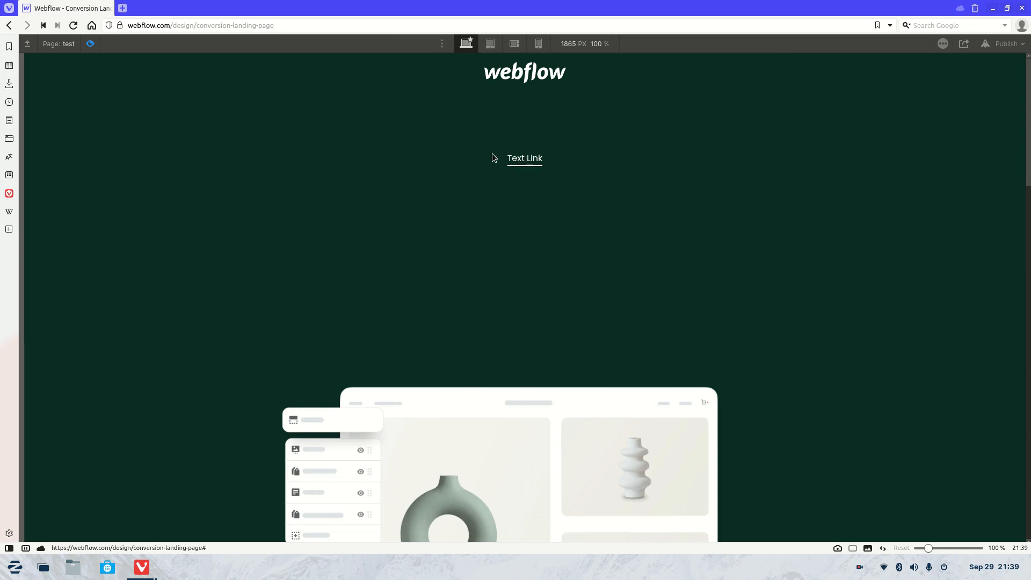
left_click(524, 158)
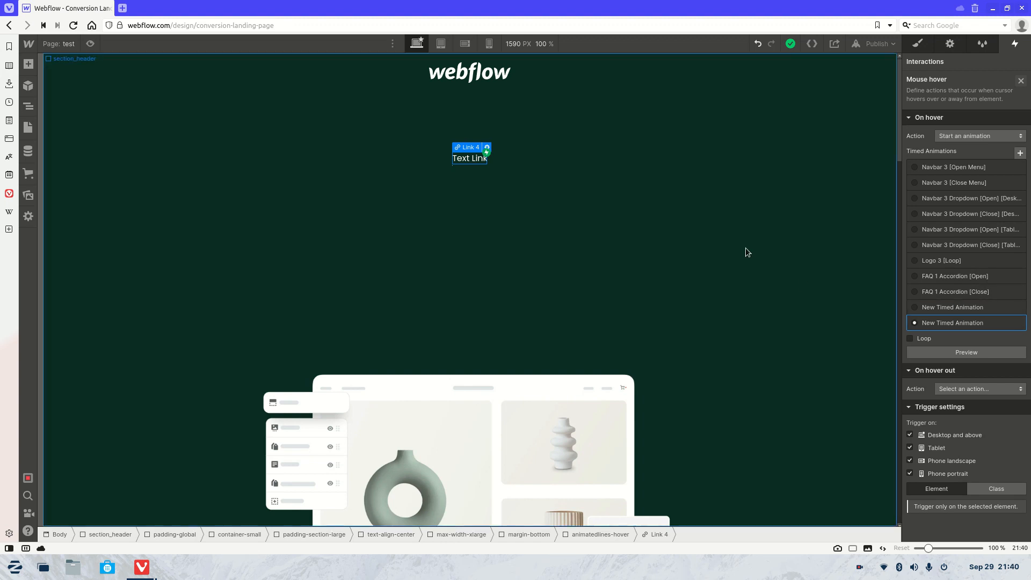
mouse_move(969, 292)
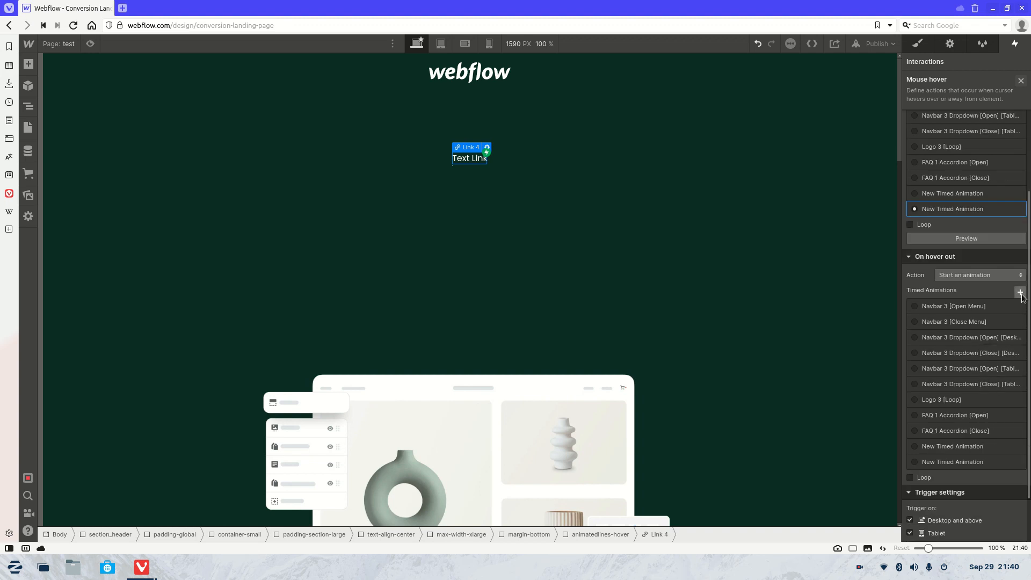
mouse_move(28, 127)
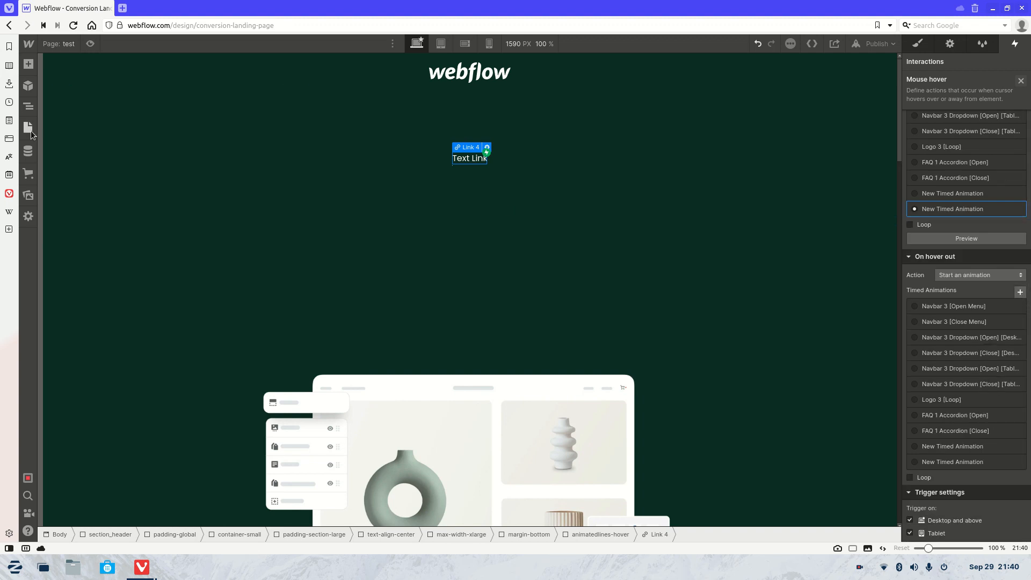
Set Link 4's hover trigger to start a new timed animation on hover out
left_click(28, 128)
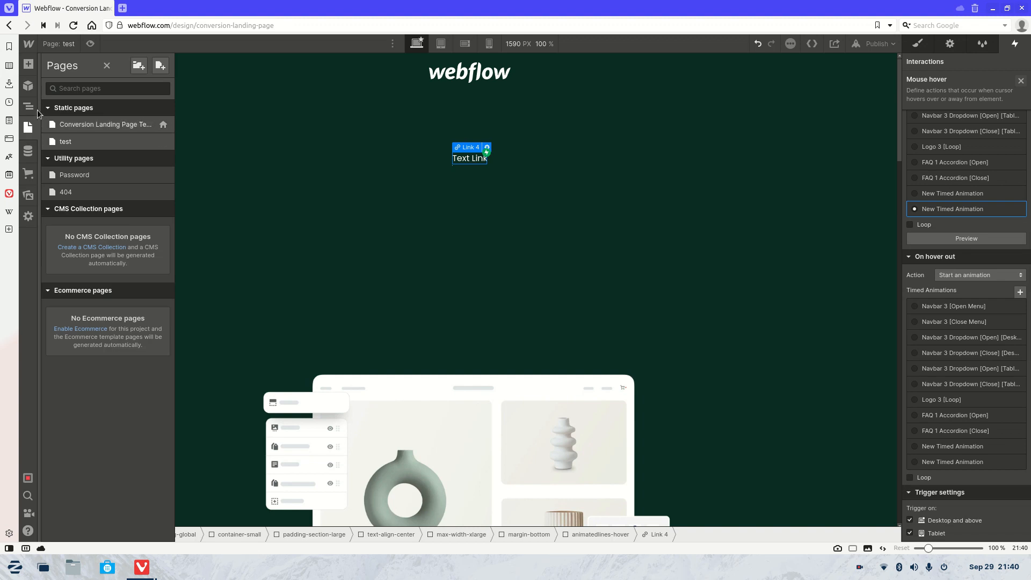
left_click(28, 105)
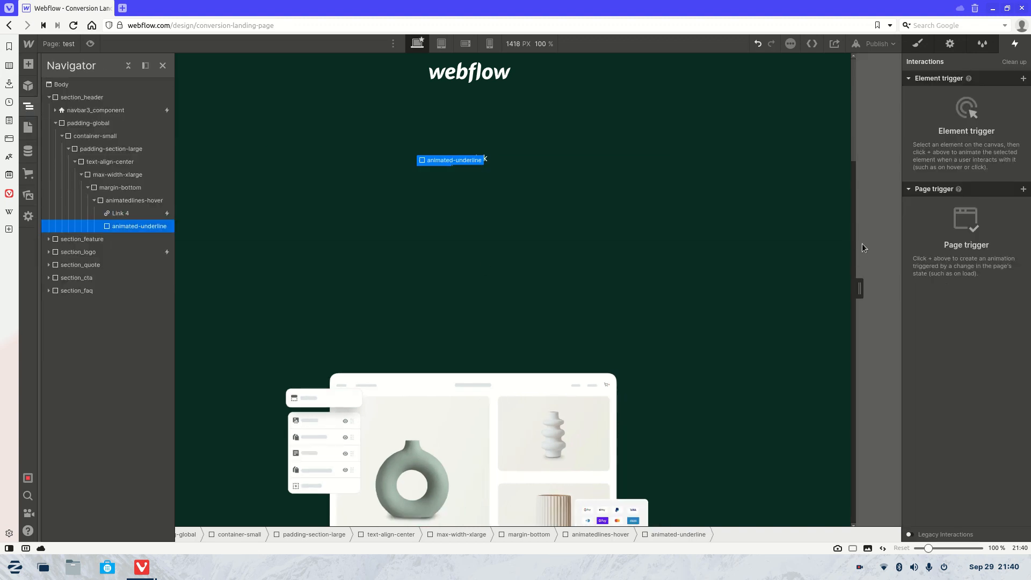
left_click(120, 213)
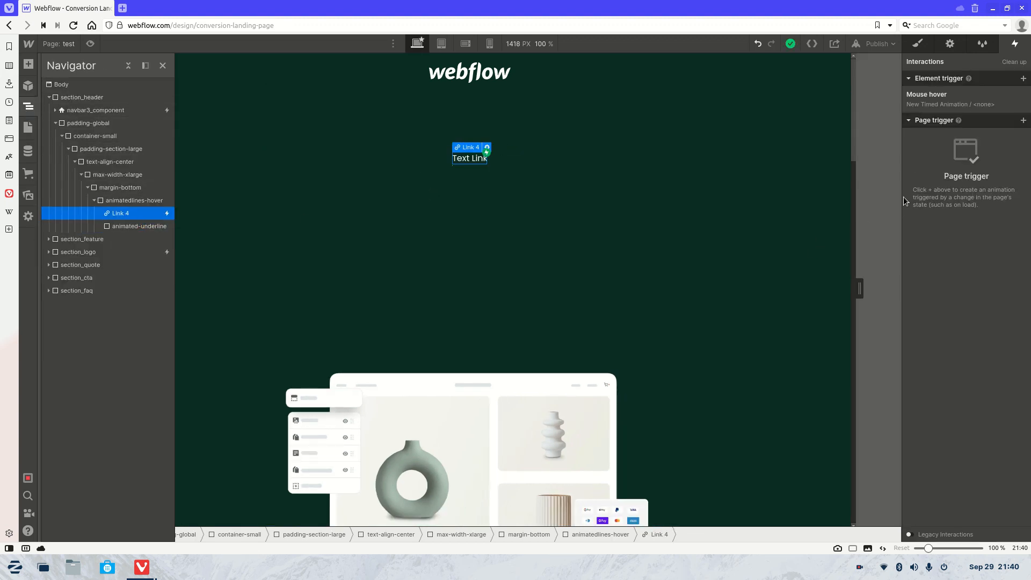
left_click(926, 95)
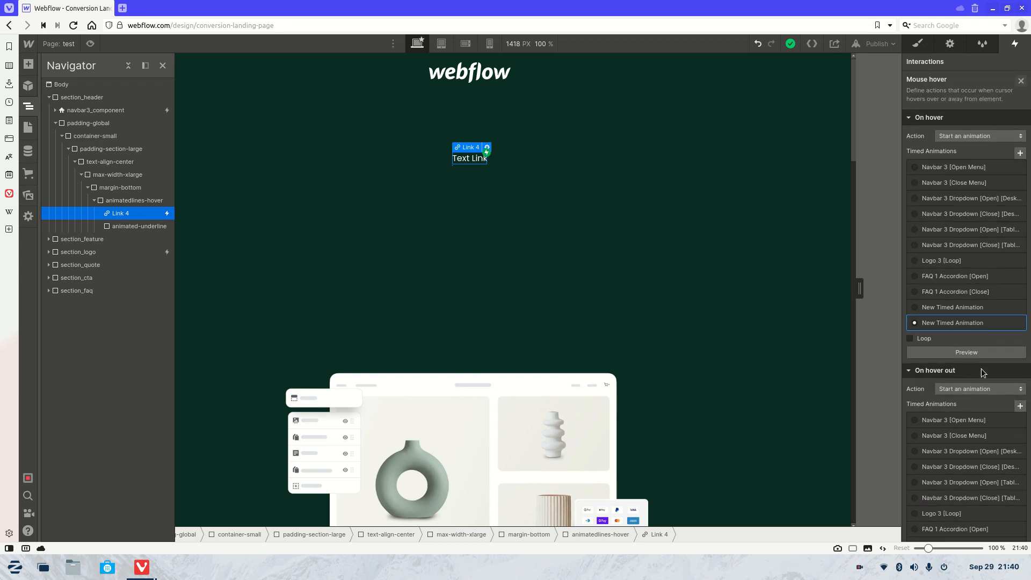
scroll("down", 3)
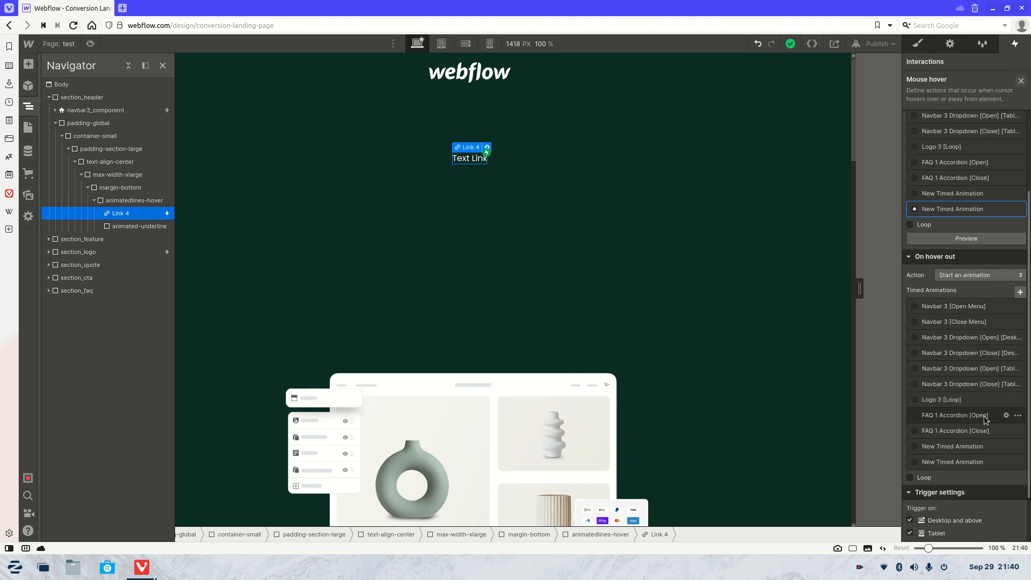
double_click(966, 209)
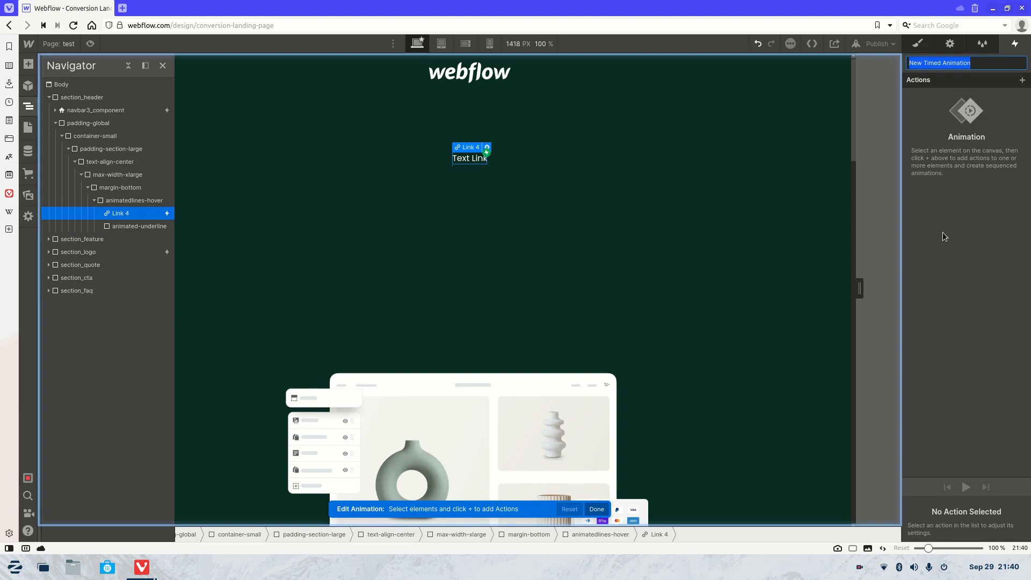
Add a Move on animated-underline to X -100% over 0.5 s and preview the hover-out effect
left_click(139, 225)
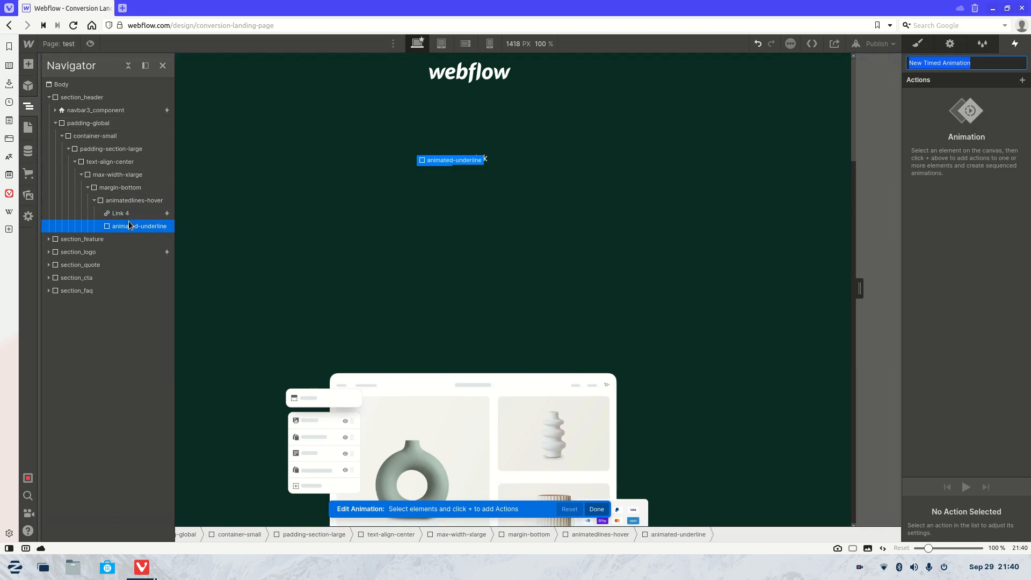
left_click(1021, 79)
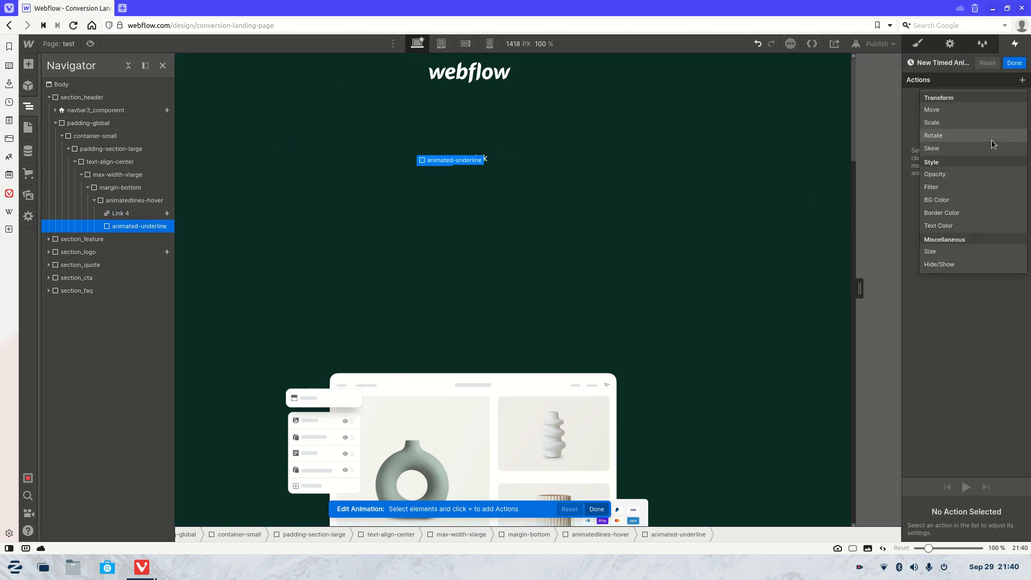
left_click(932, 110)
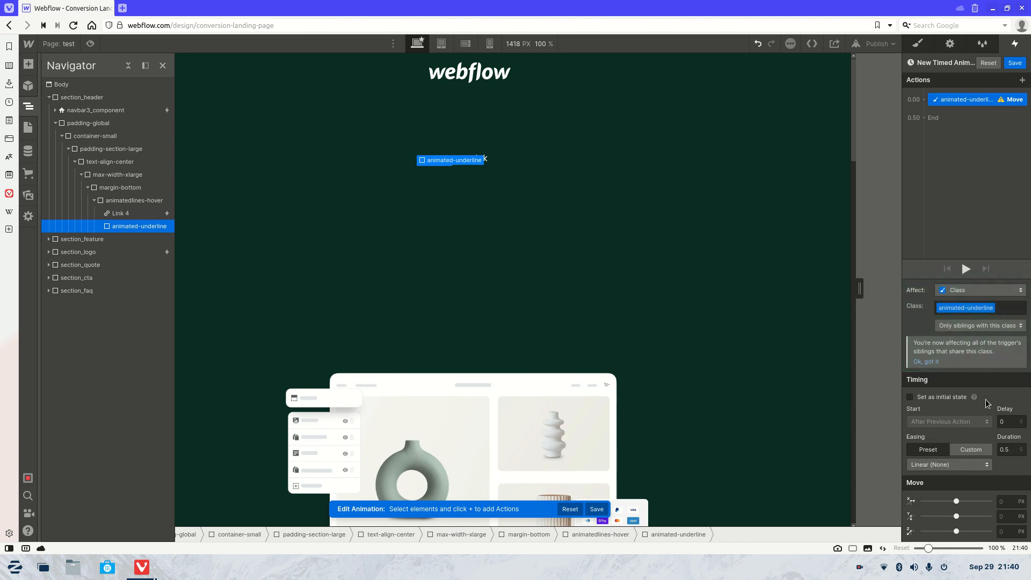
left_click(1009, 501)
type("-100")
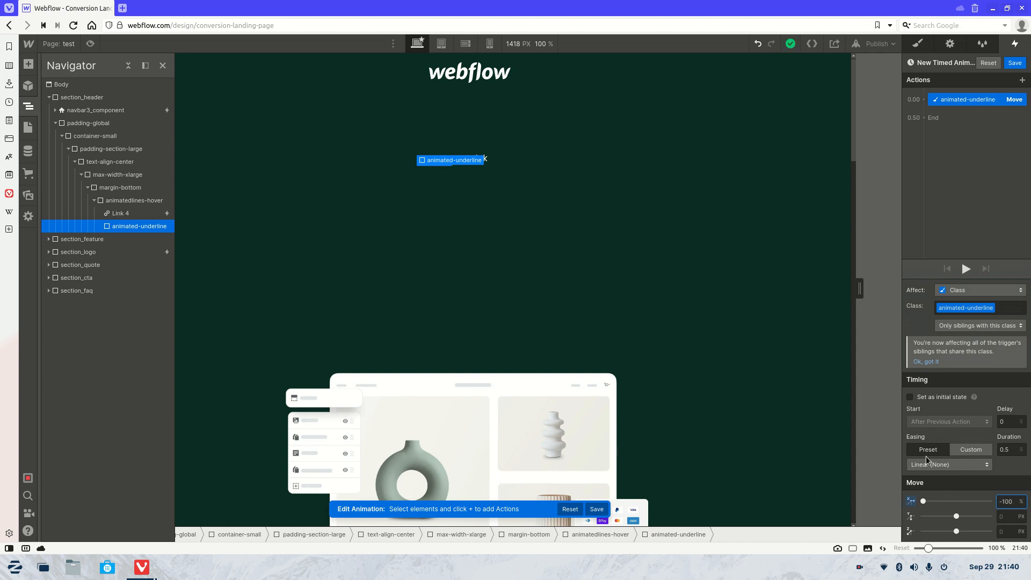
left_click(949, 464)
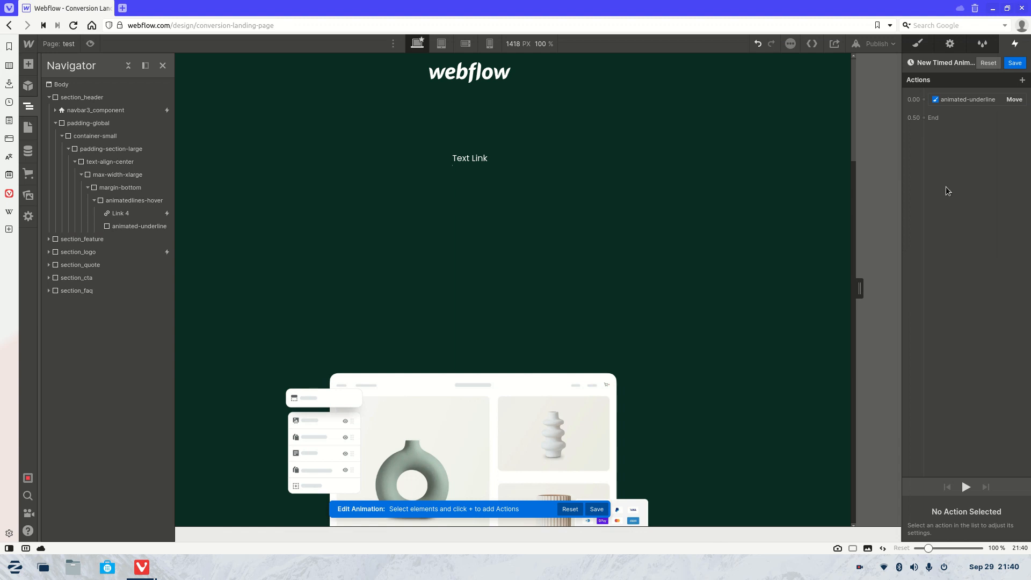
left_click(120, 212)
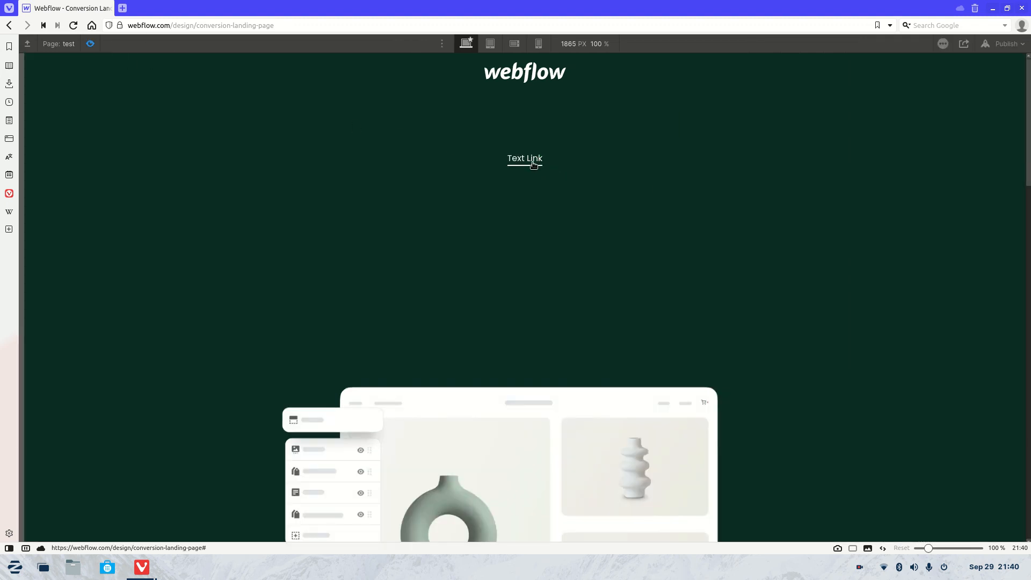
mouse_move(531, 177)
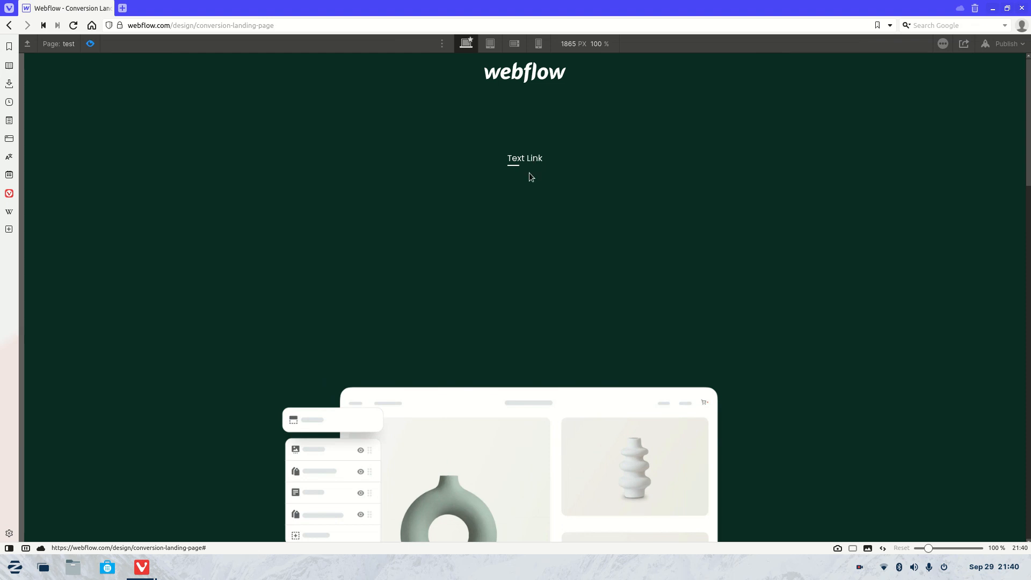
mouse_move(529, 157)
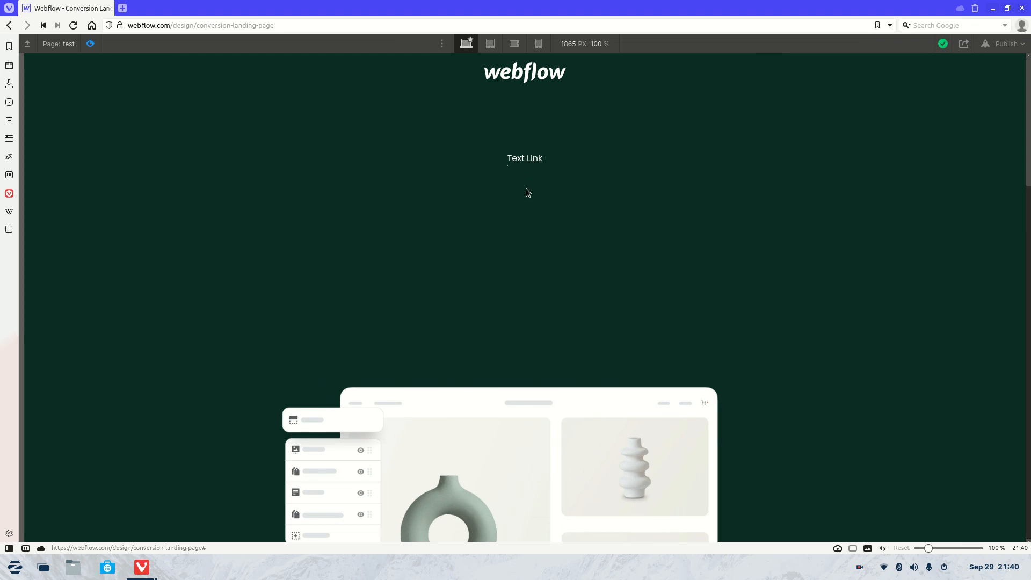
mouse_move(532, 194)
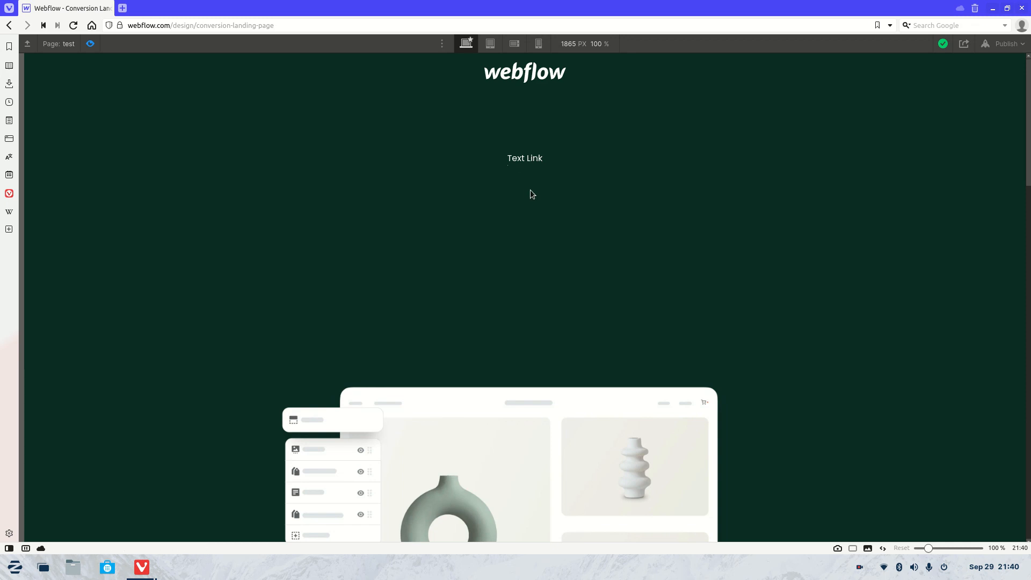
mouse_move(861, 496)
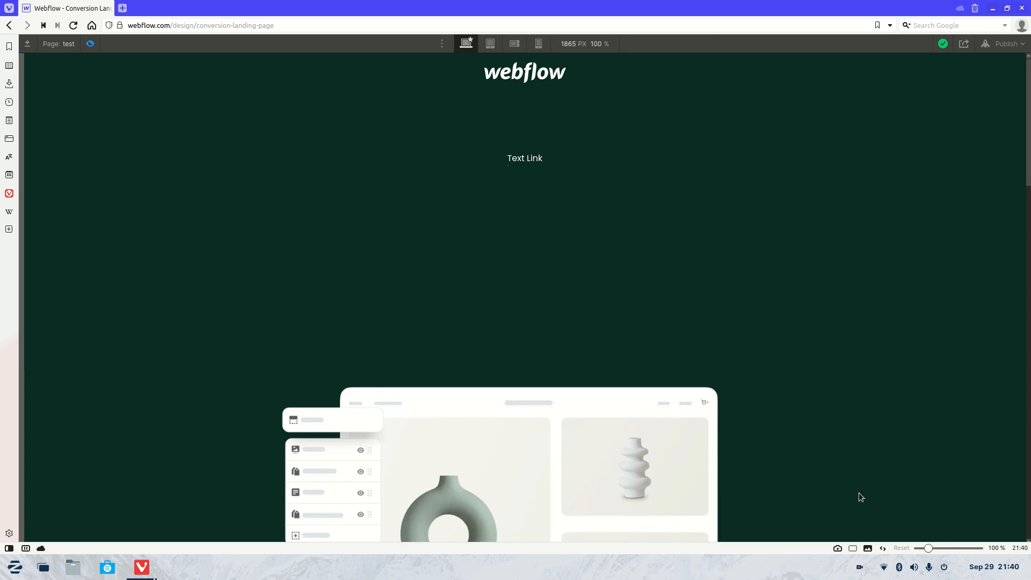